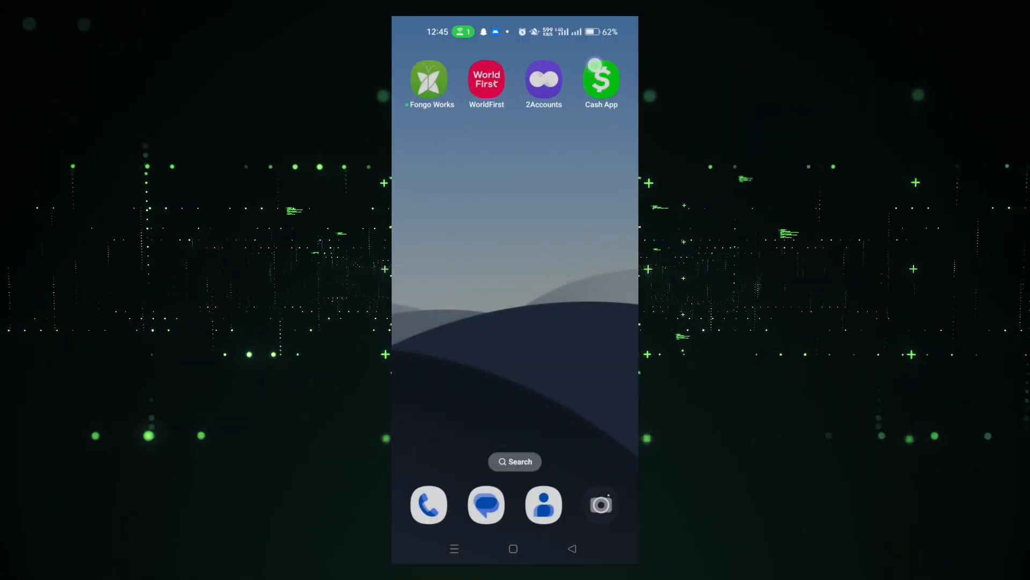
Step: Swipe across the home screen and launch the Google Play Store
{"action": "scroll", "scroll_direction": "left", "scroll_amount": 3}
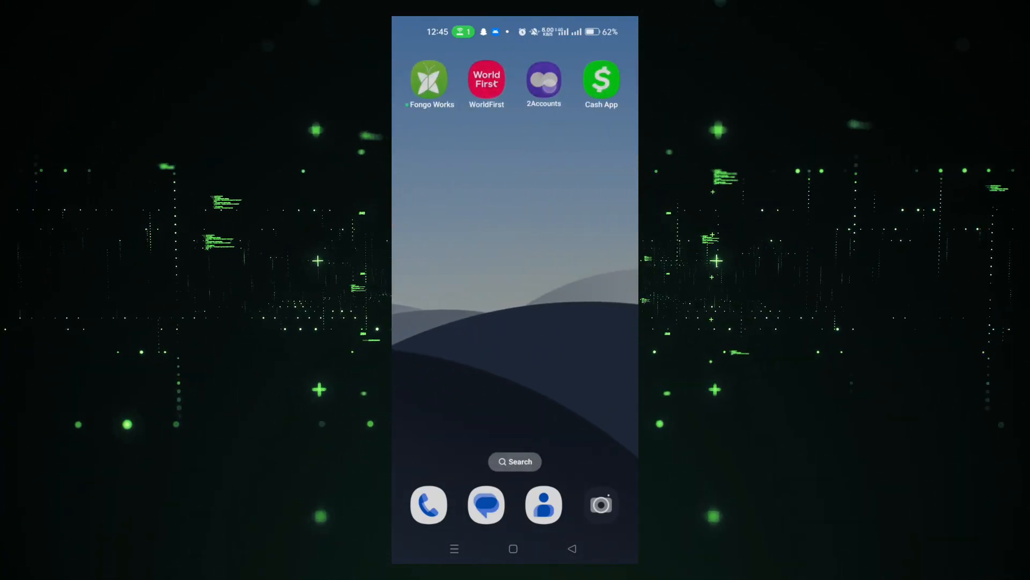
{"action": "left_click", "coordinate": [543, 80]}
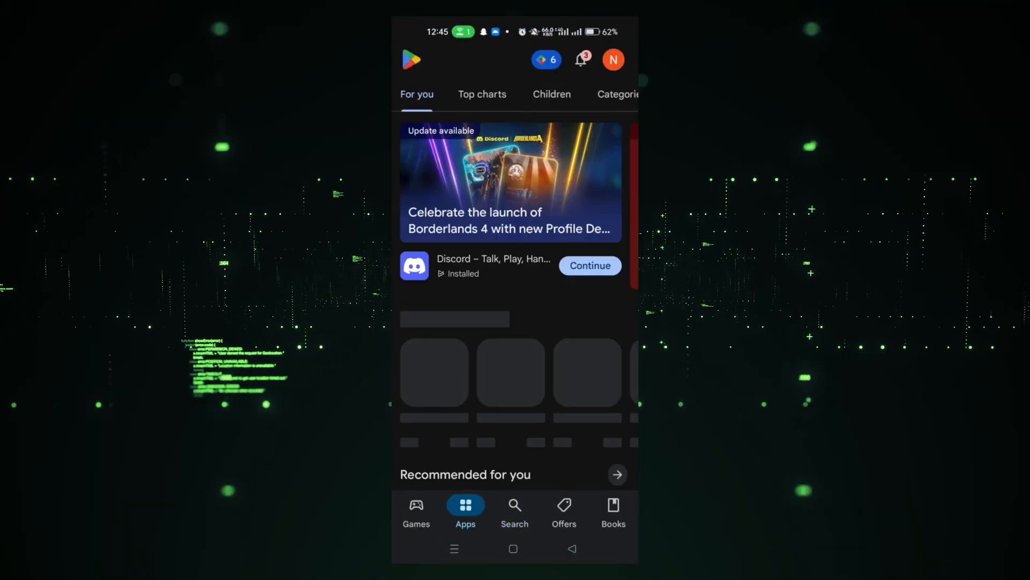
Step: Search the Play Store for "2accounts" to find 2Accounts – Dual Apps Space
{"action": "left_click", "coordinate": [514, 512]}
{"action": "type", "text": "2accounts"}
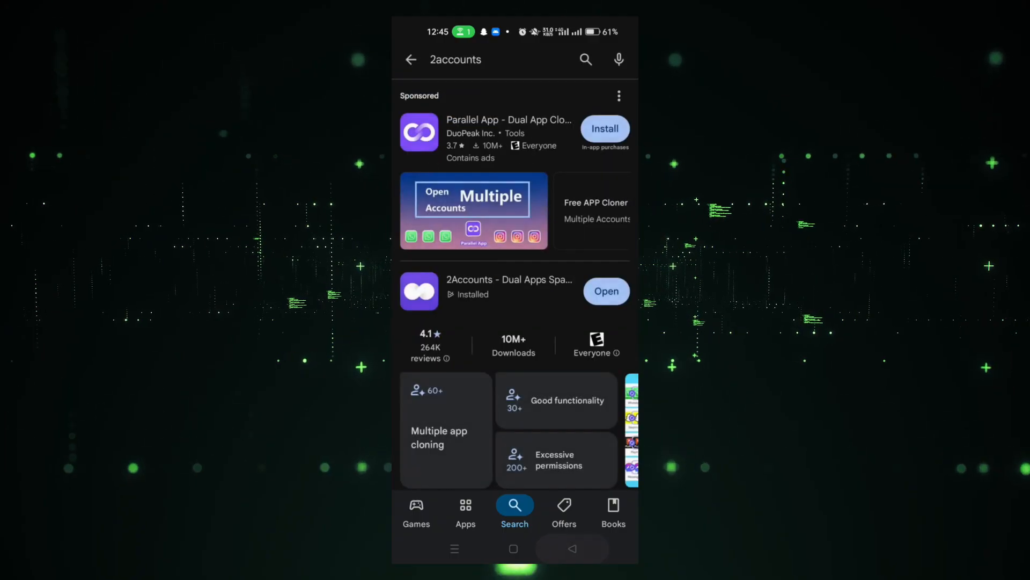
Step: Launch 2Accounts and add Cash App as another clone from the app list
{"action": "left_click", "coordinate": [605, 291]}
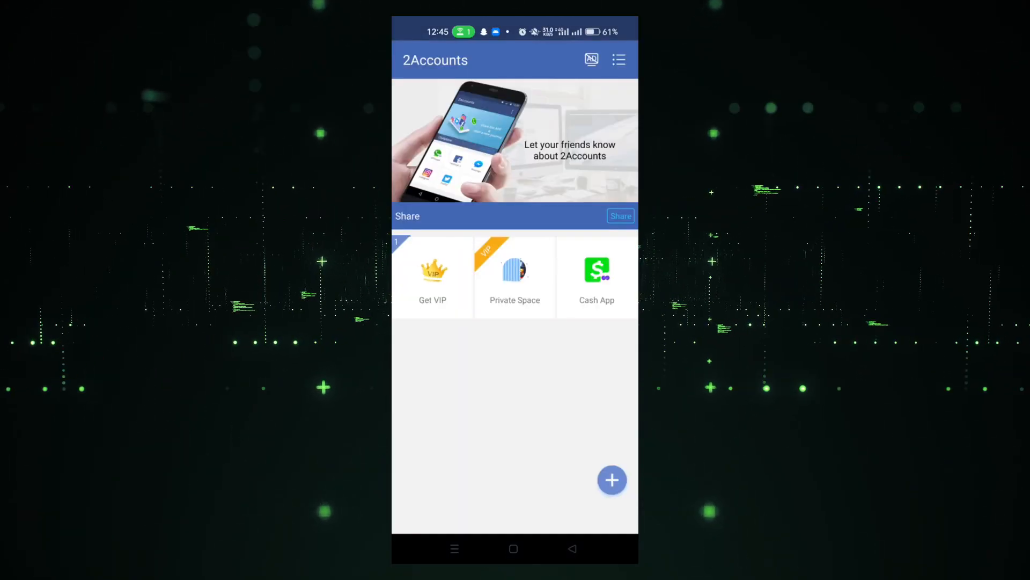
{"action": "left_click", "coordinate": [612, 480]}
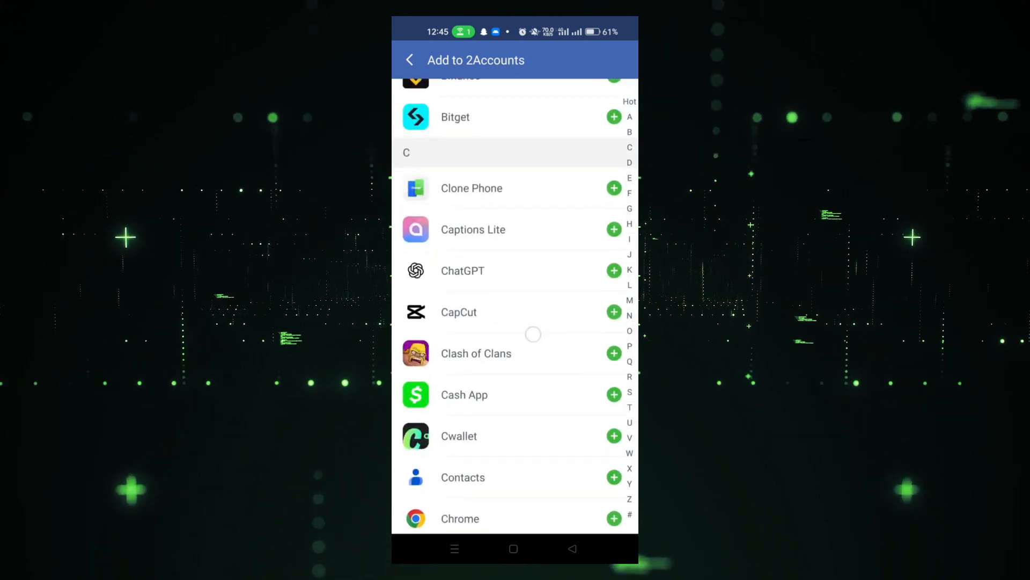
{"action": "left_click", "coordinate": [613, 394]}
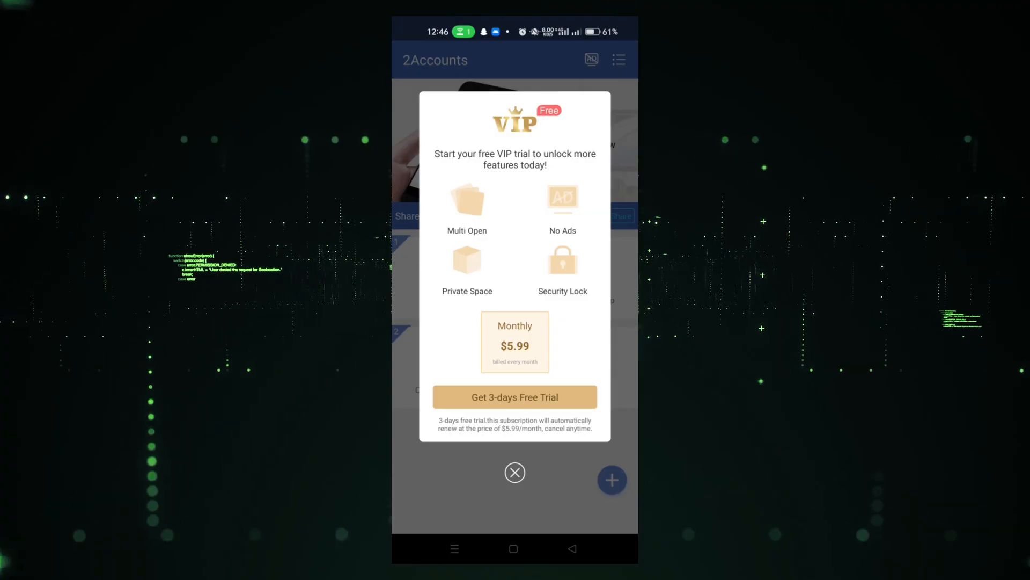
Step: Close the VIP free-trial offer and launch the Cash App clone marked 2
{"action": "left_click", "coordinate": [515, 471]}
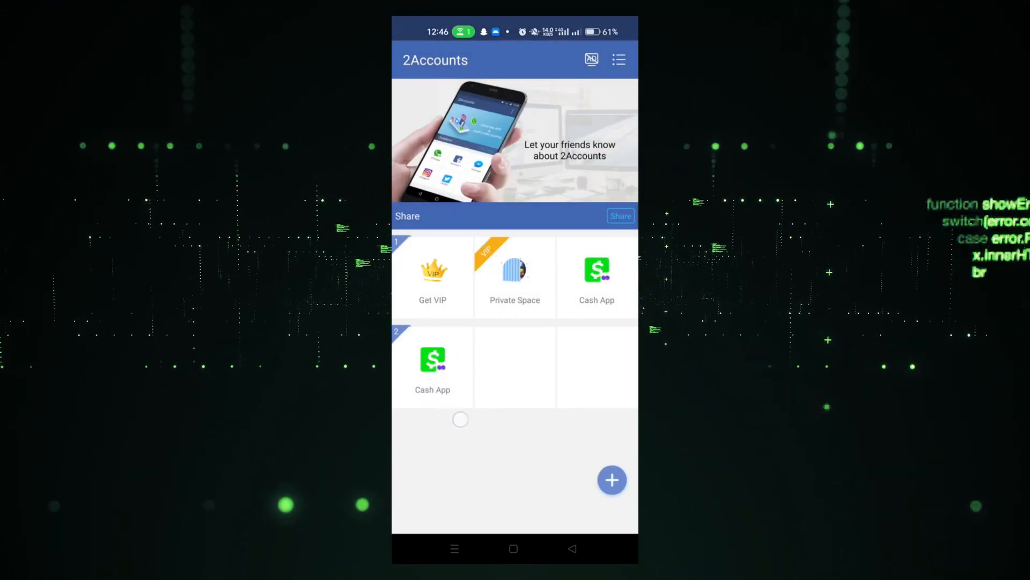
{"action": "left_click", "coordinate": [432, 273]}
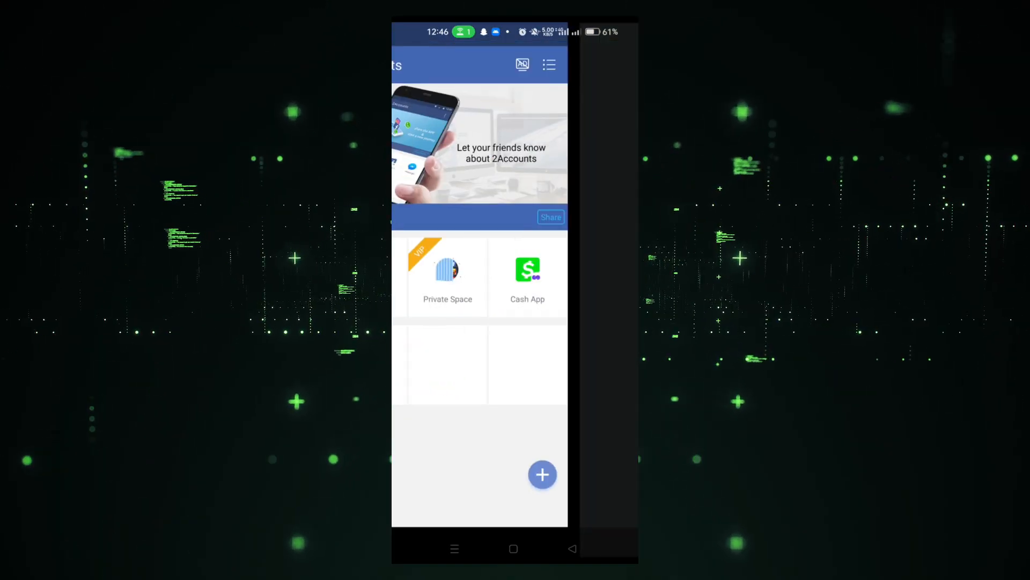
Step: Advance the cloned Cash App to its phone-or-email login screen
{"action": "left_click", "coordinate": [527, 275]}
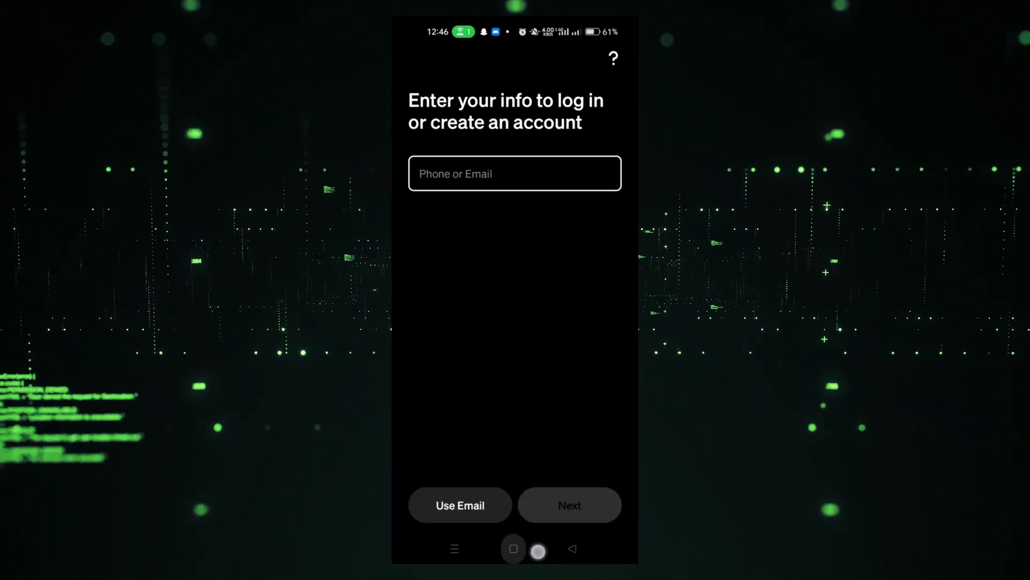
Step: Go to the phone's home screen and reopen 2Accounts
{"action": "left_click", "coordinate": [513, 548]}
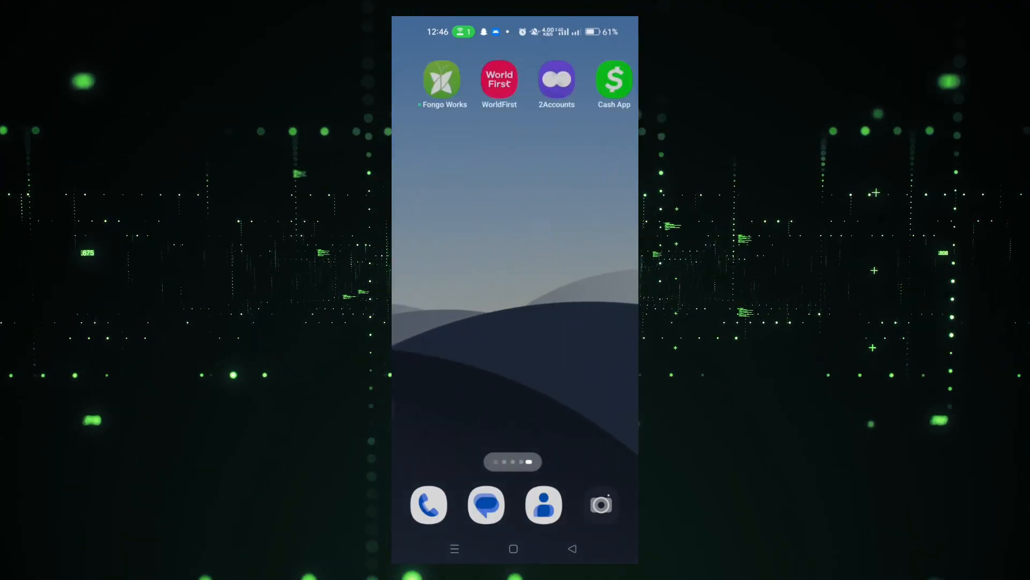
{"action": "left_click_drag", "start_coordinate": [614, 82], "coordinate": [581, 132]}
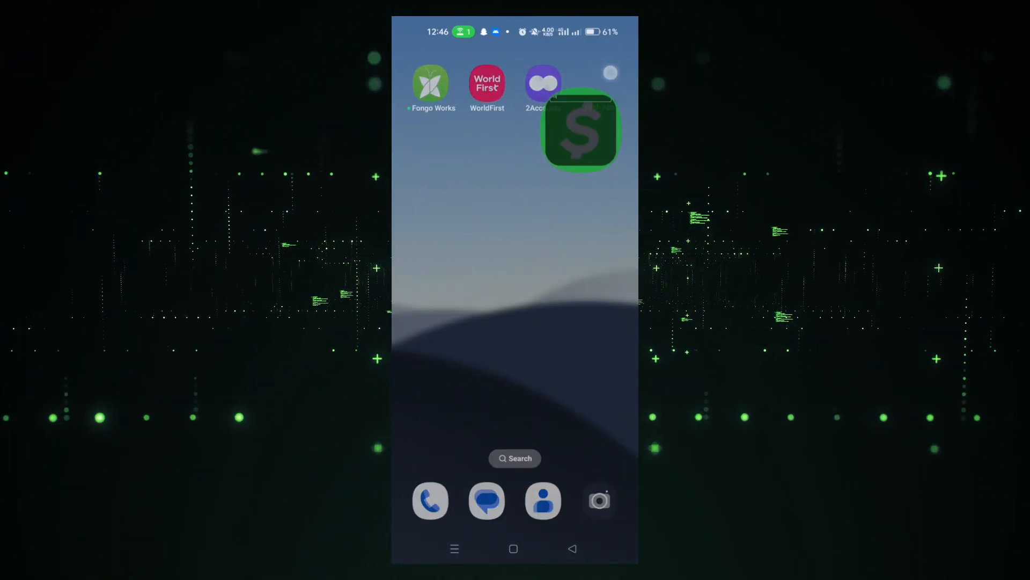
{"action": "left_click", "coordinate": [542, 81]}
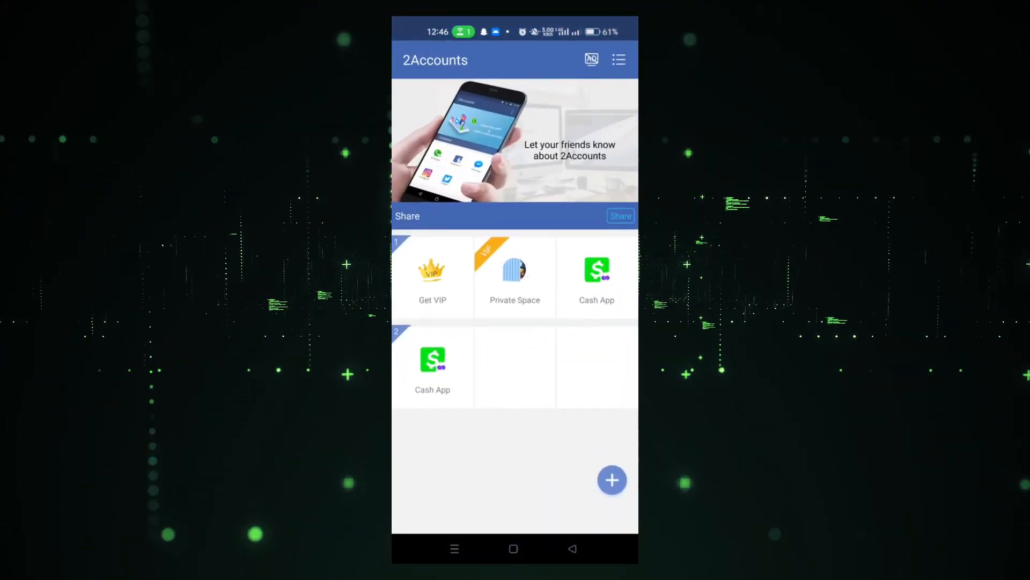